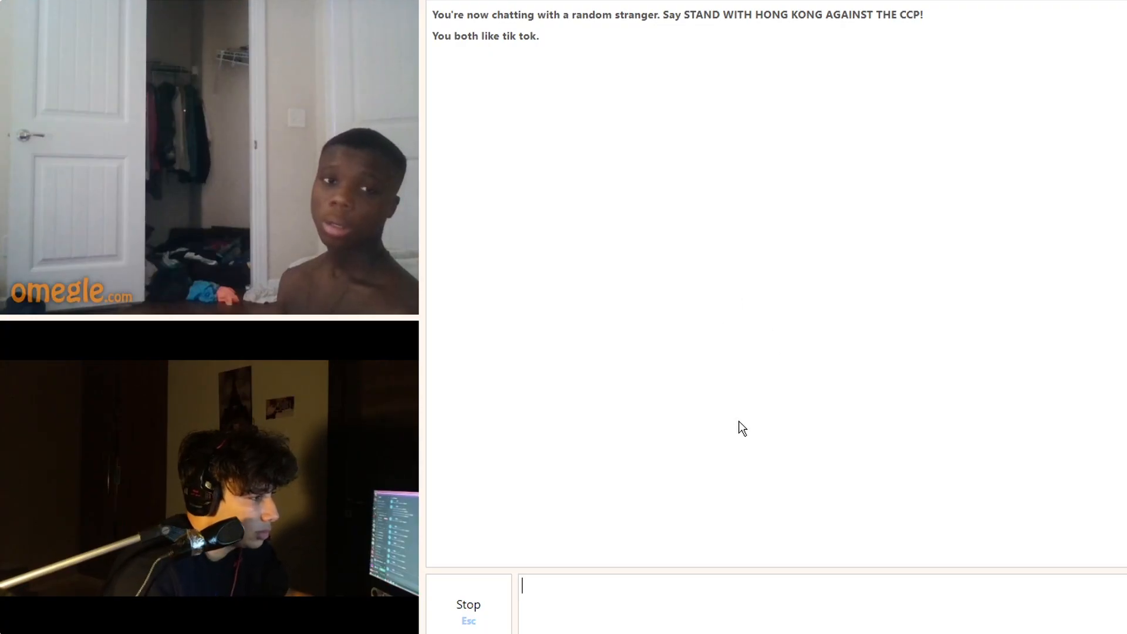
pyautogui.moveTo(675, 388)
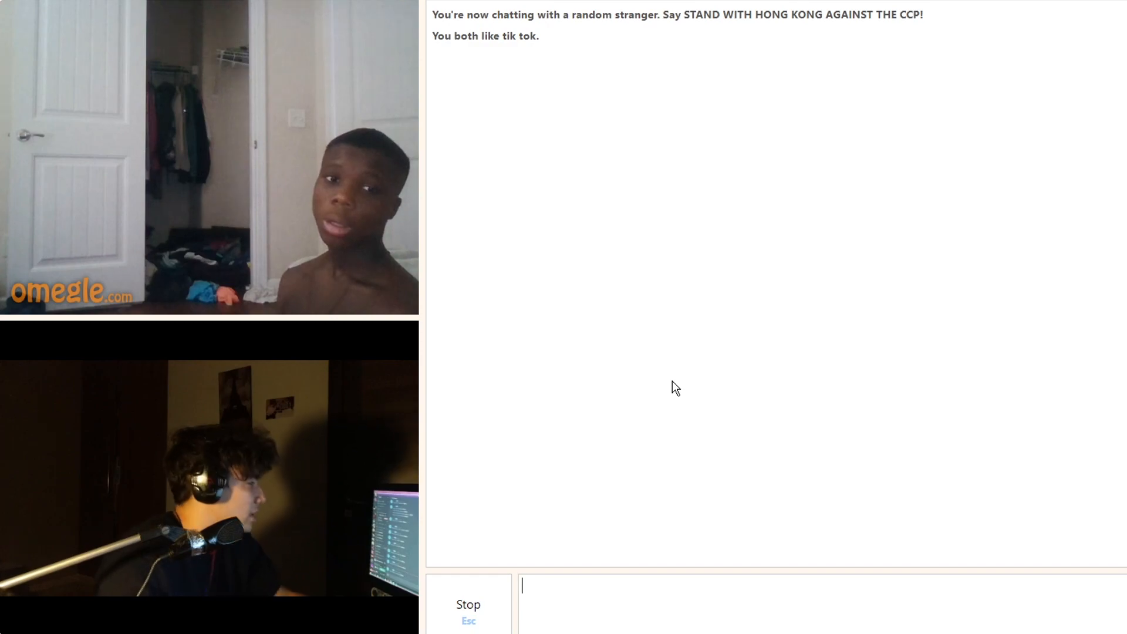